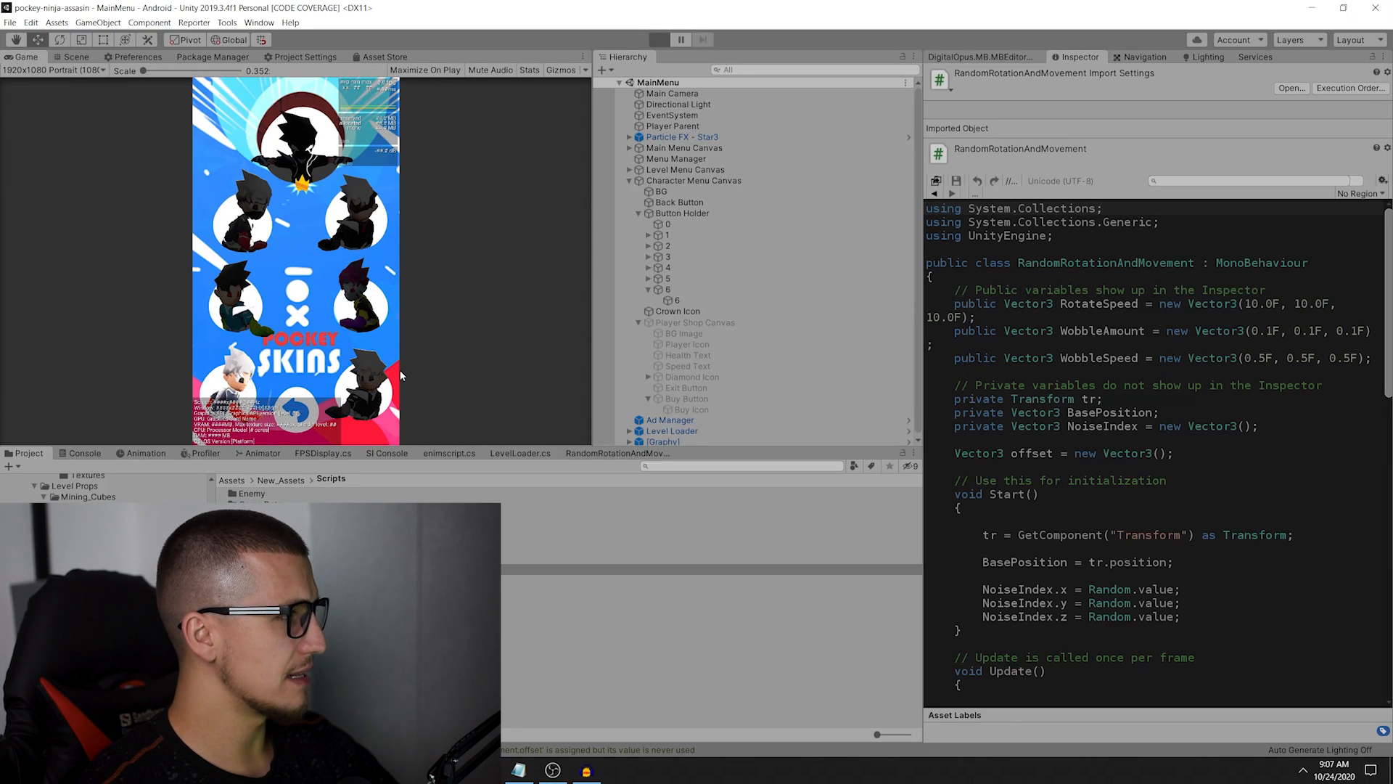
Open the RandomRotationAndMovement script from the Inspector in Visual Studio.
{"action": "left_click", "coordinate": [657, 39]}
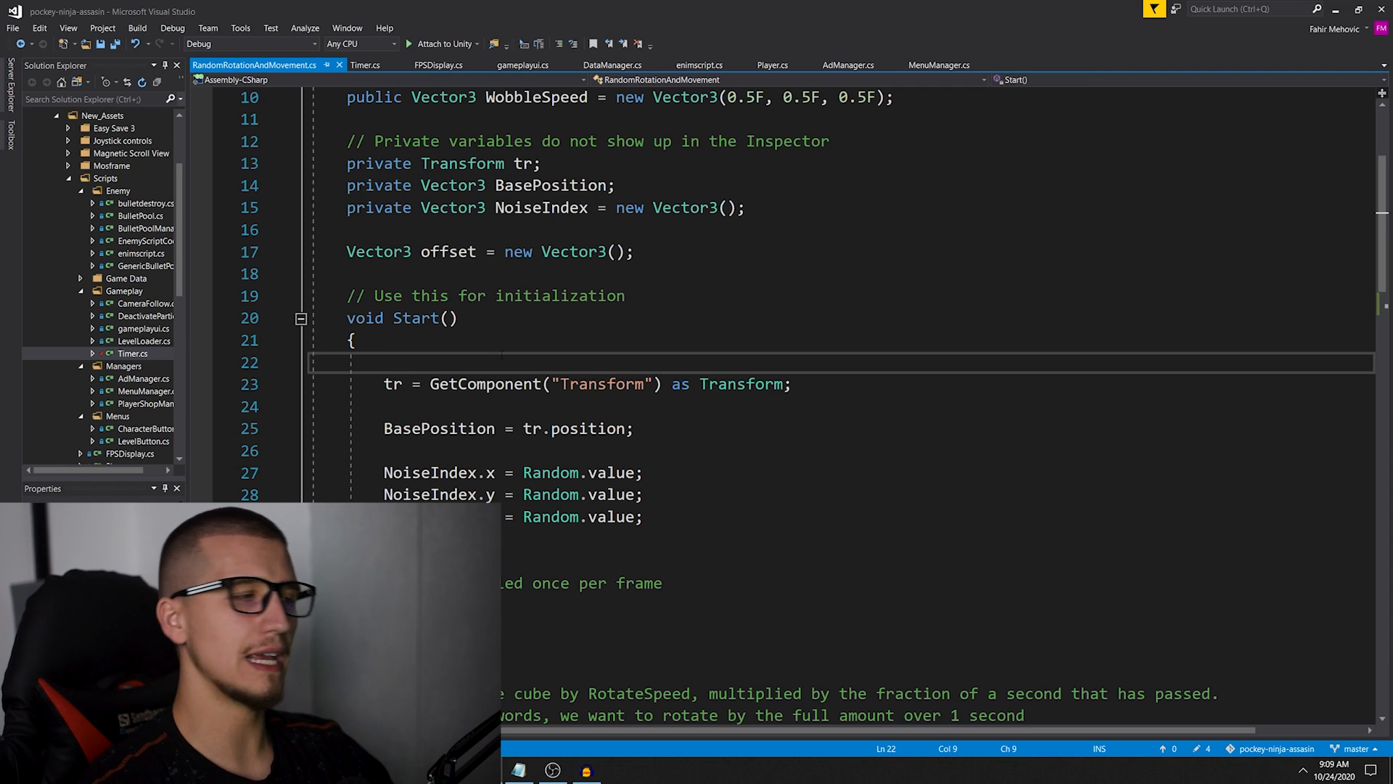
{"action": "scroll", "scroll_direction": "down", "scroll_amount": 3}
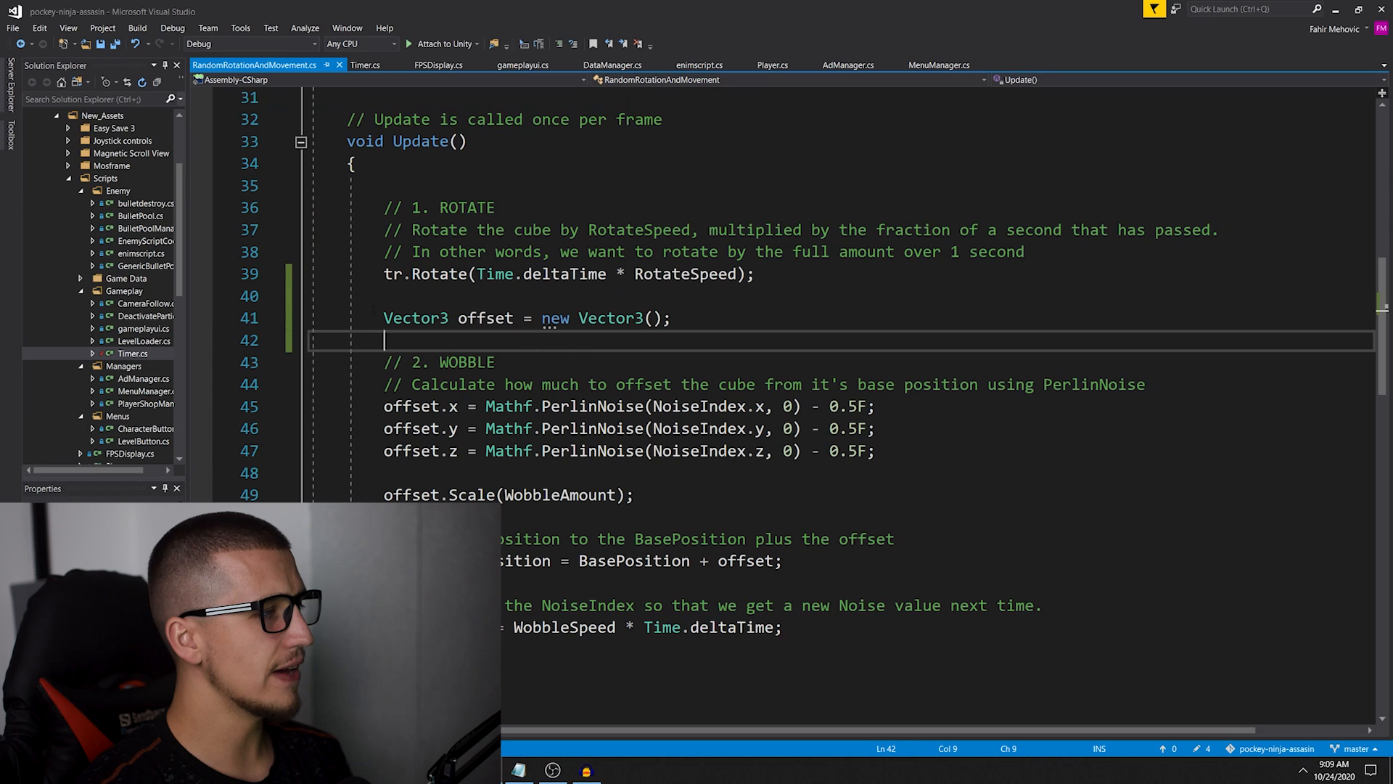
{"action": "double_click", "coordinate": [518, 384]}
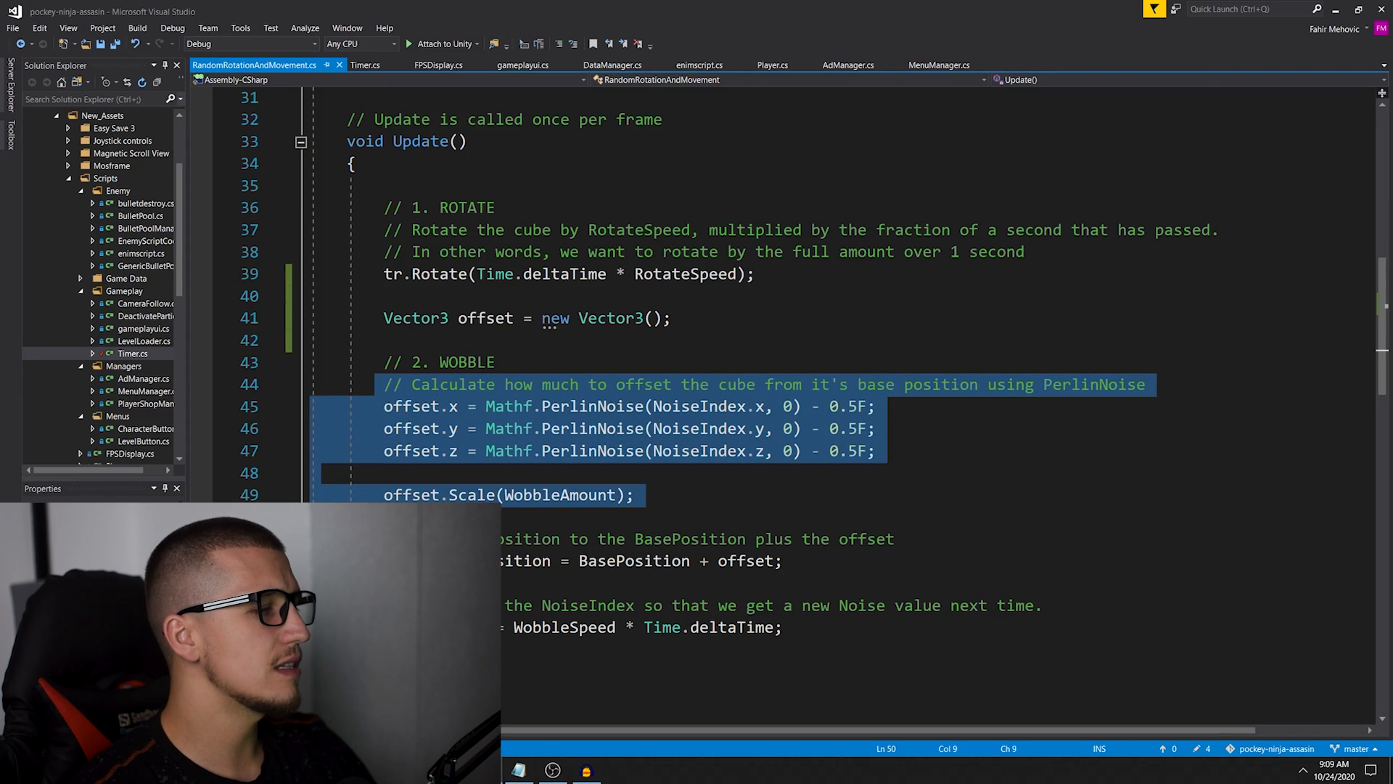
{"action": "left_click", "coordinate": [412, 451]}
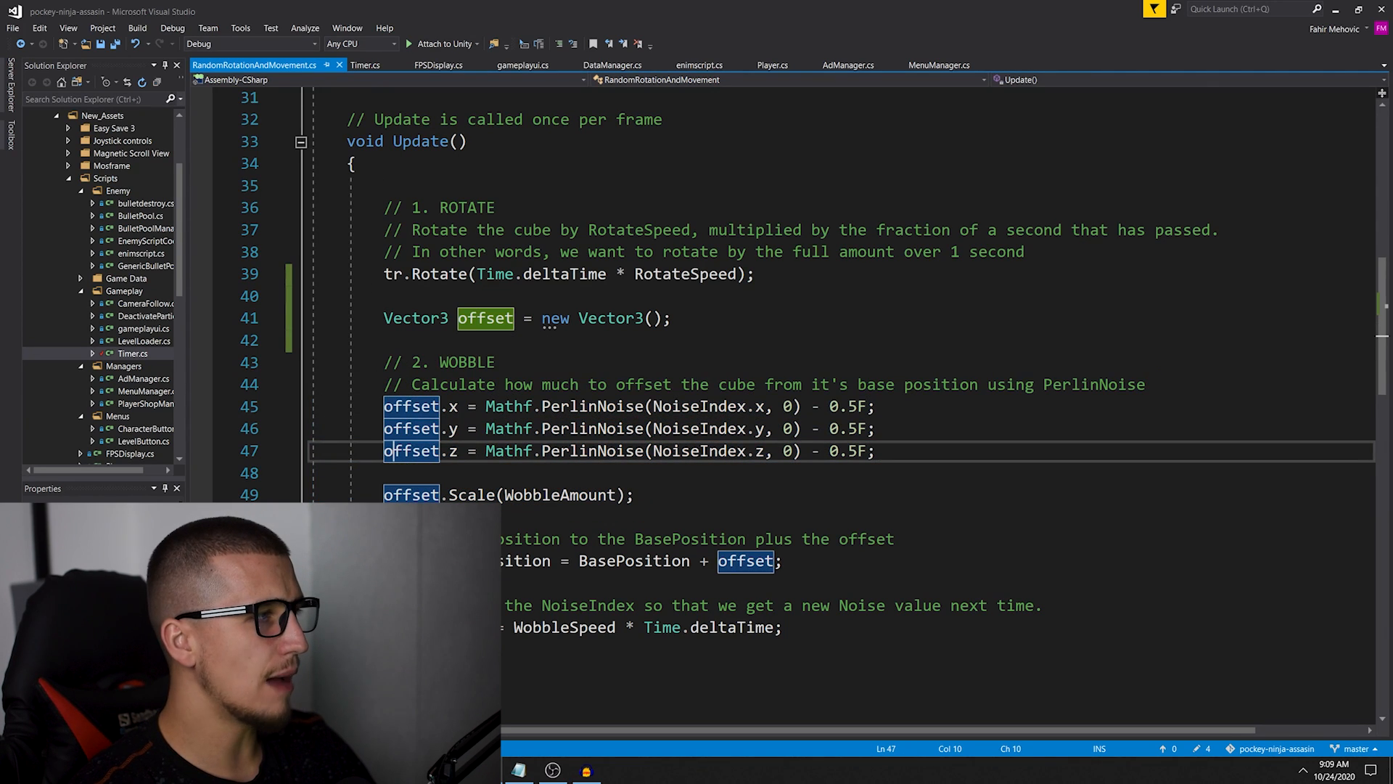
{"action": "left_click", "coordinate": [420, 141]}
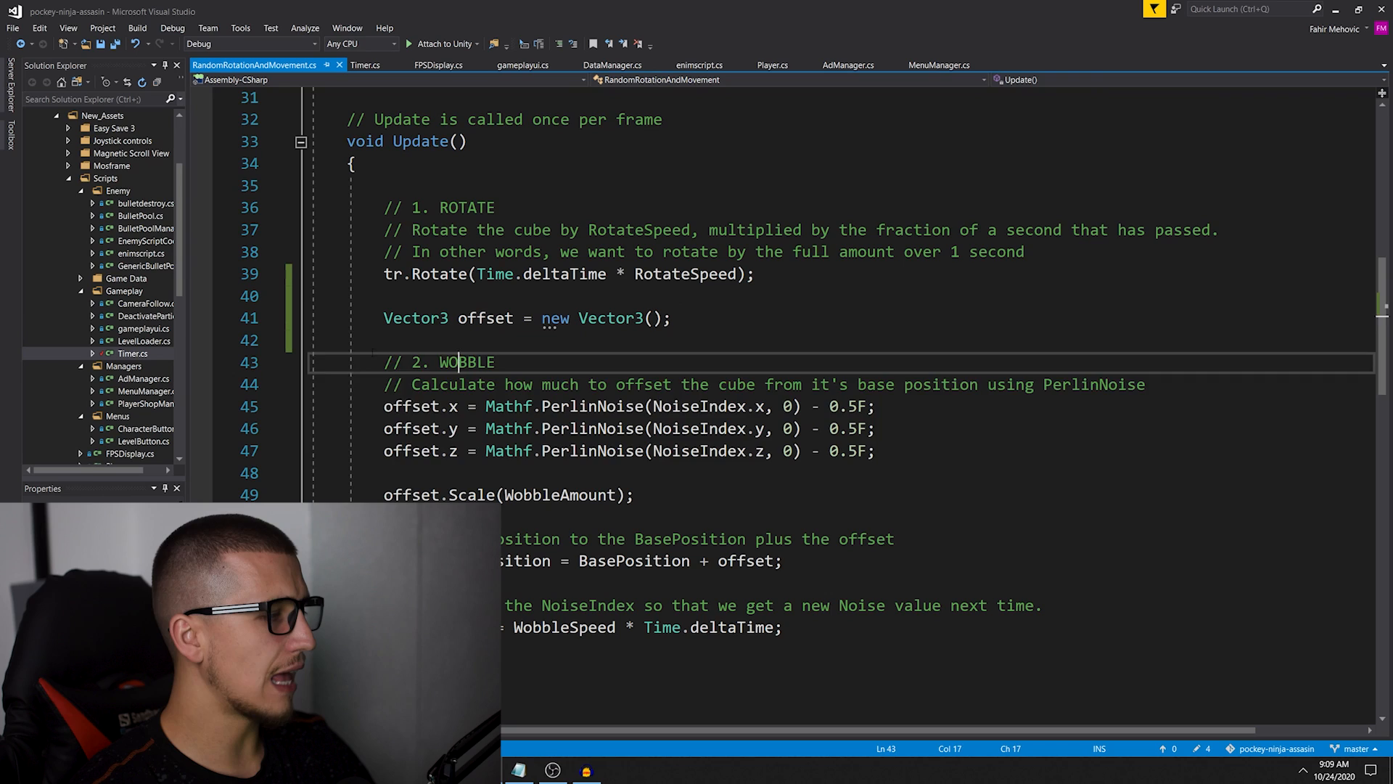
Select the 'Vector3 offset = new Vector3();' line inside Update for removal.
{"action": "double_click", "coordinate": [558, 495]}
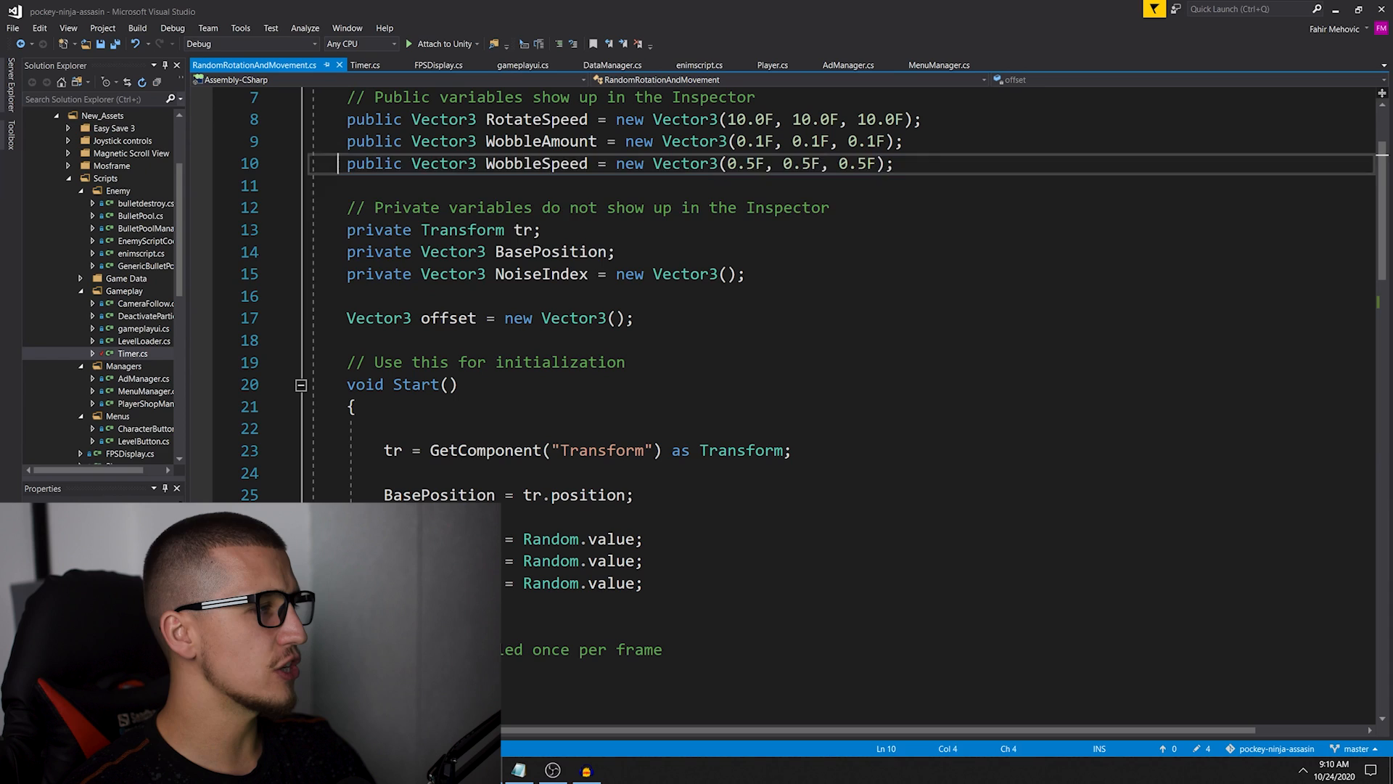
{"action": "scroll", "scroll_direction": "down", "scroll_amount": 3}
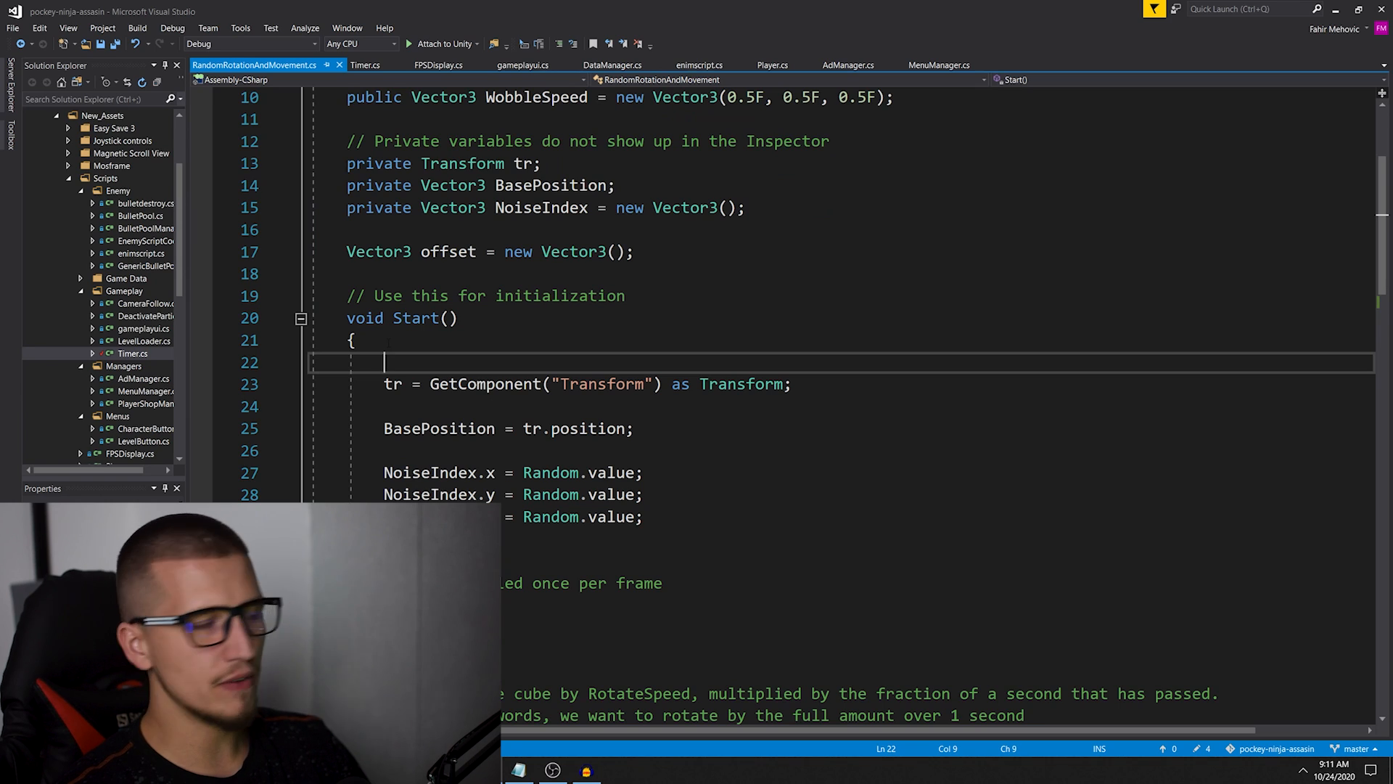
{"action": "mouse_move", "coordinate": [448, 252]}
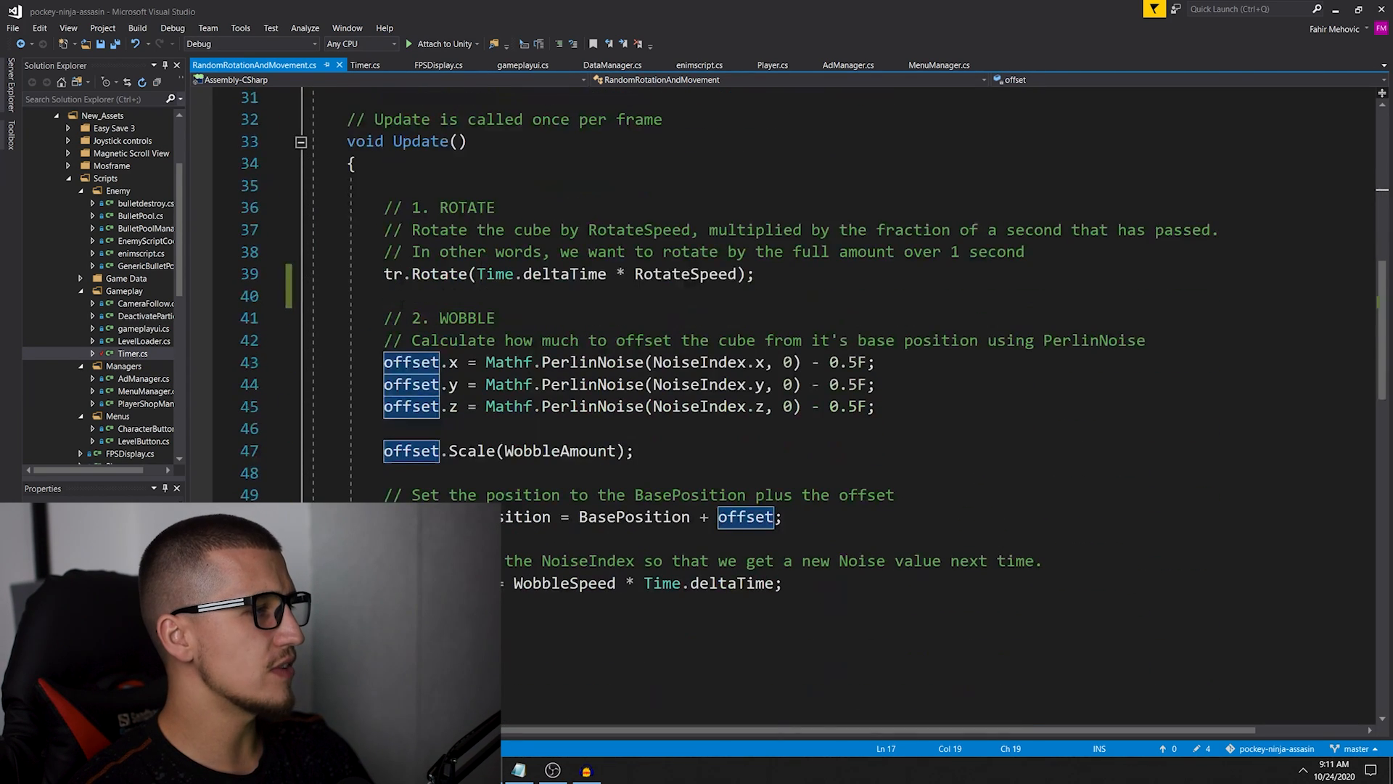
{"action": "left_click_drag", "start_coordinate": [383, 296], "coordinate": [782, 516]}
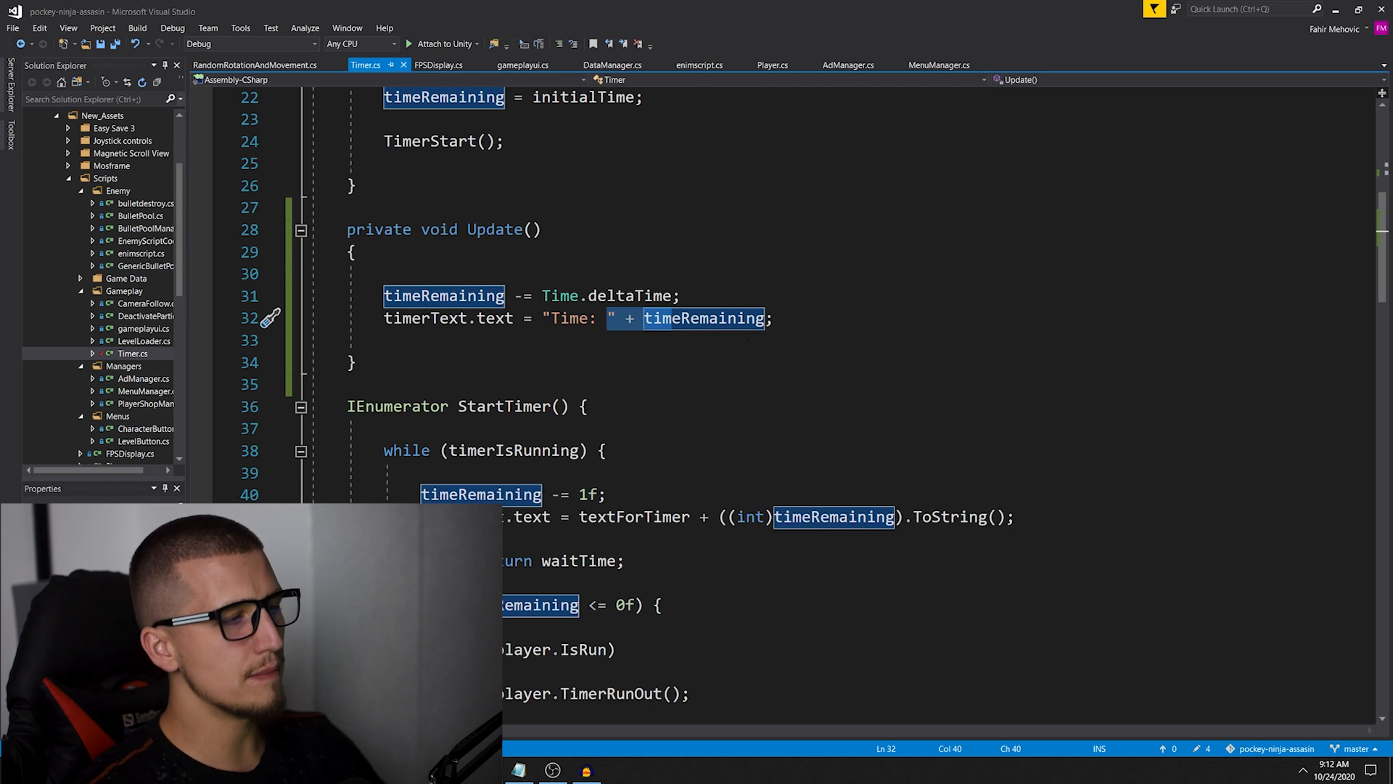
{"action": "left_click", "coordinate": [772, 318]}
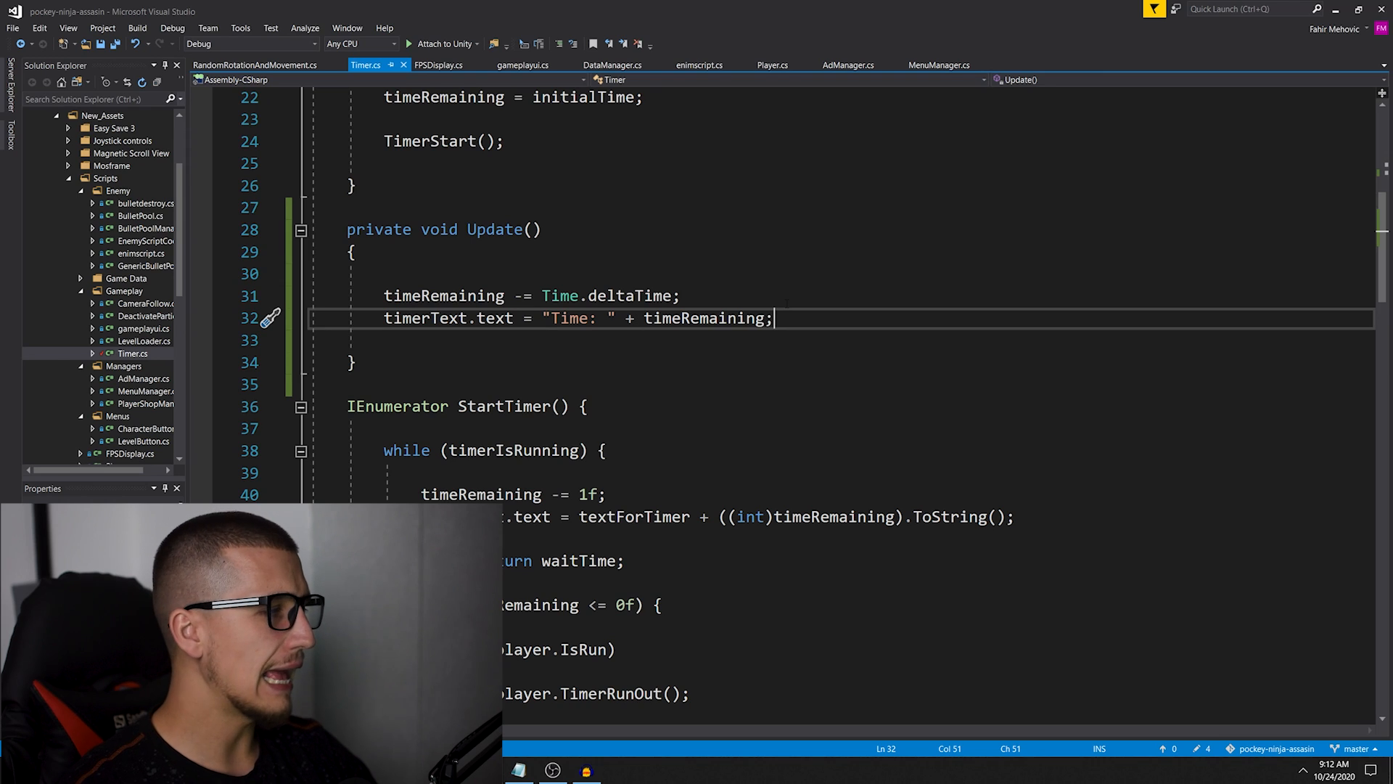
{"action": "left_click_drag", "start_coordinate": [384, 296], "coordinate": [773, 317]}
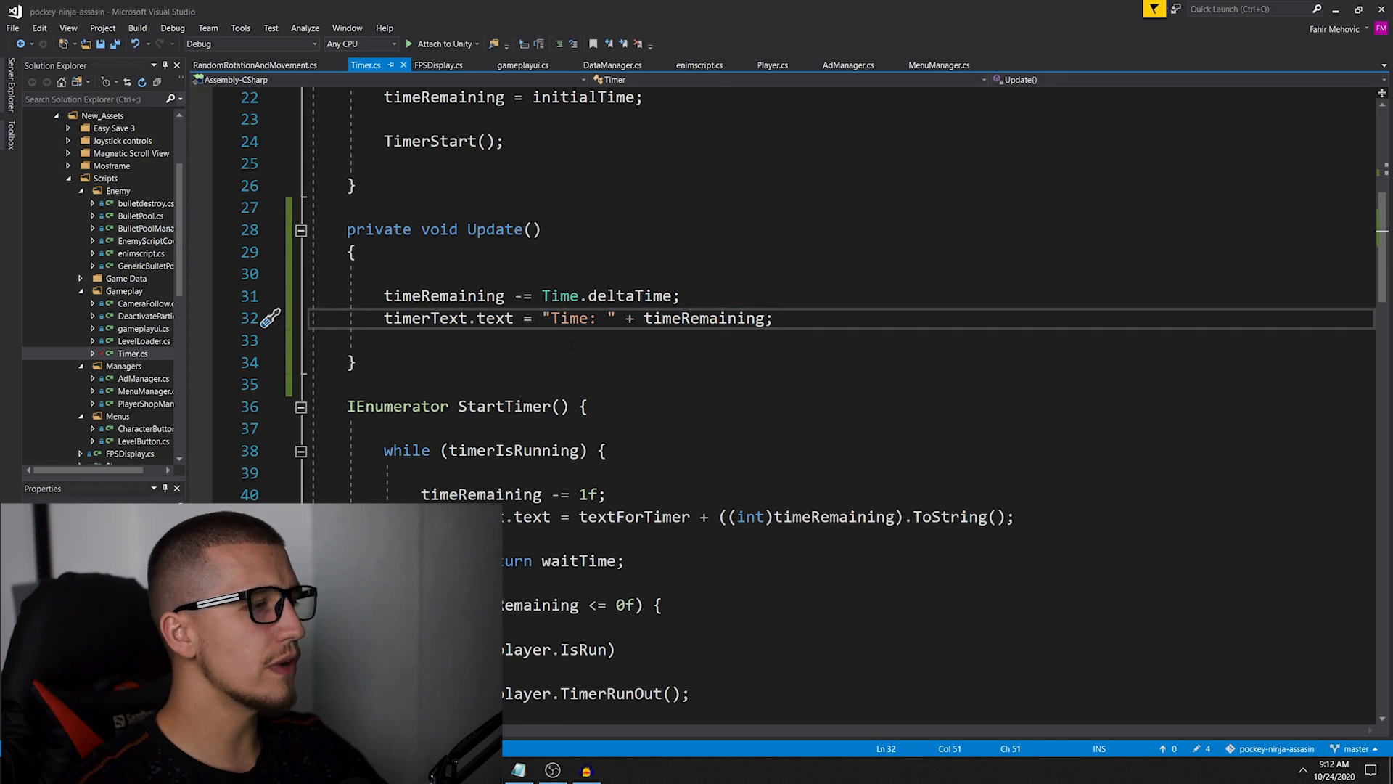
{"action": "left_click_drag", "start_coordinate": [630, 318], "coordinate": [752, 318]}
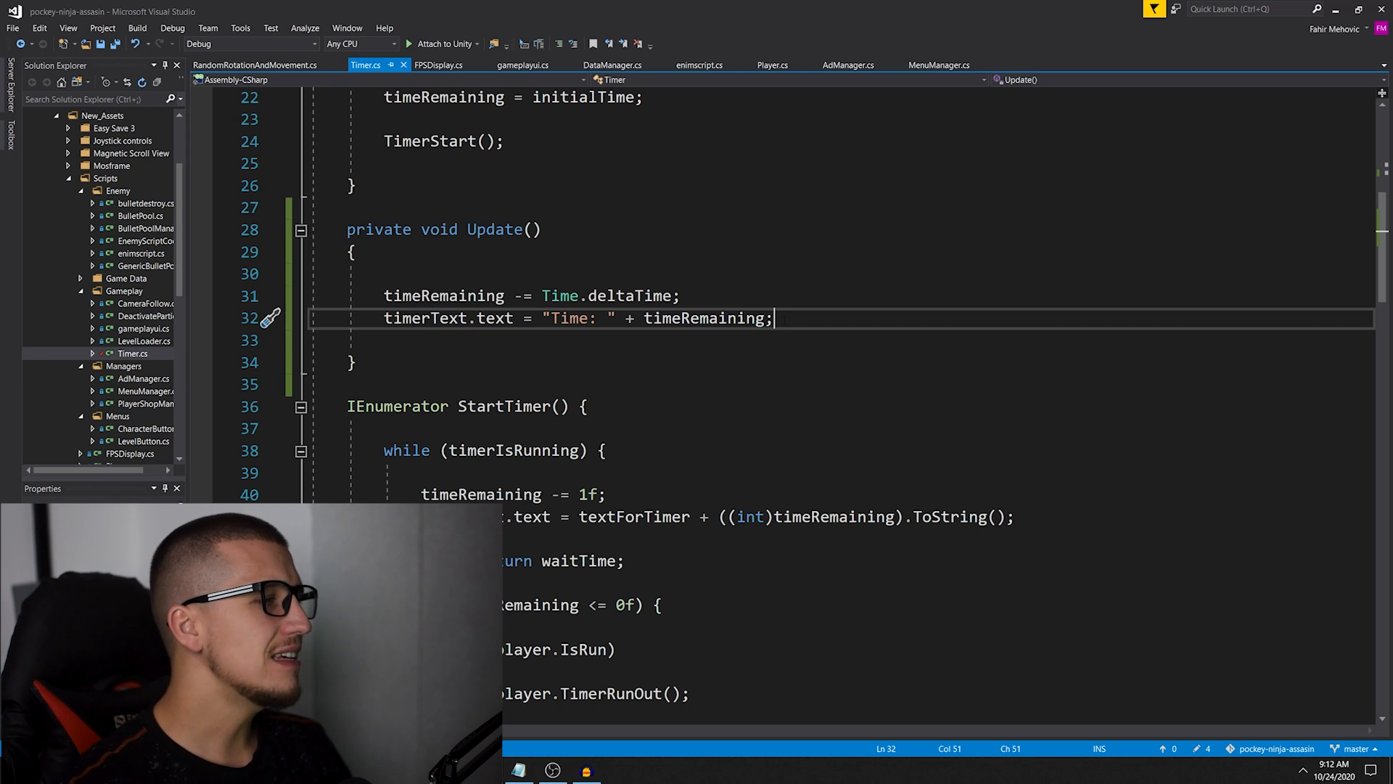
Select the entire deltaTime Update method in Timer.cs to delete it.
{"action": "left_click_drag", "start_coordinate": [384, 296], "coordinate": [773, 318]}
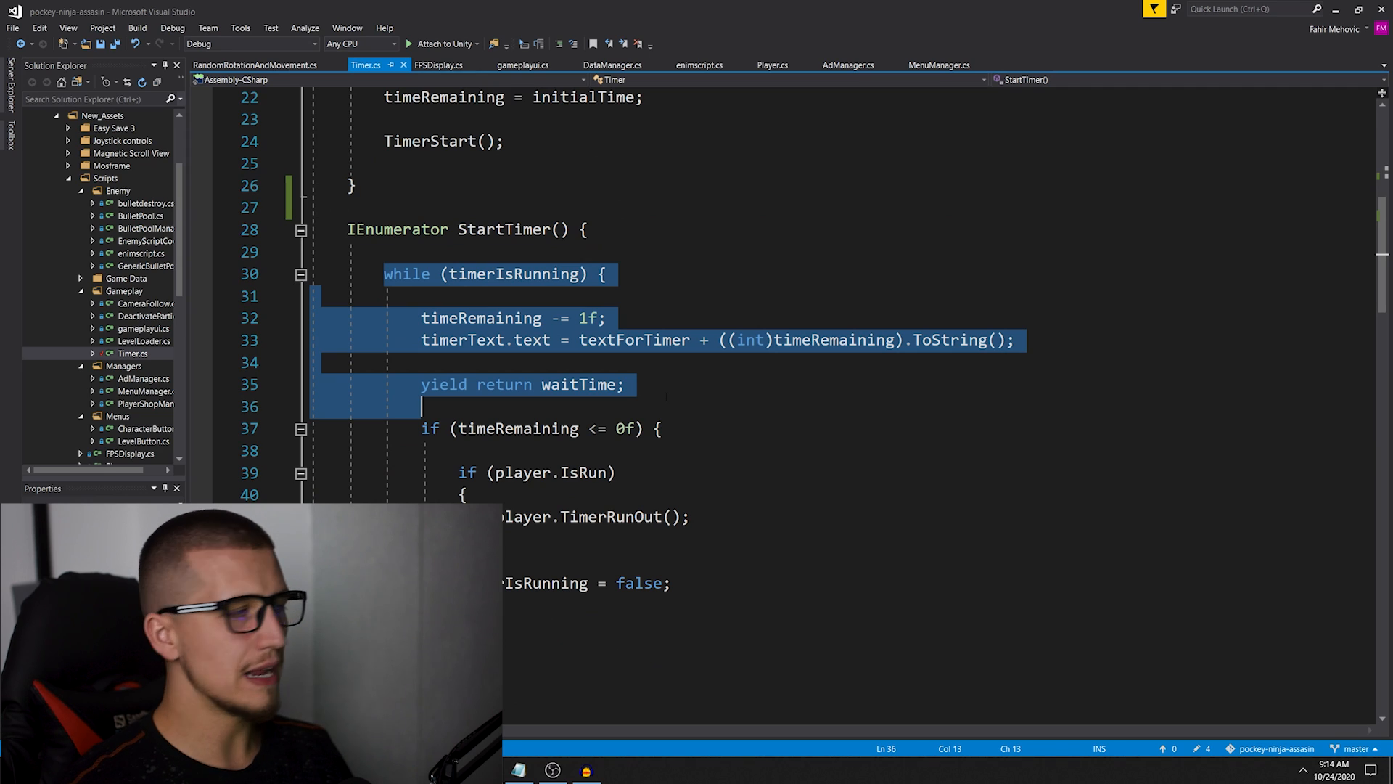
Deselect the loop code, scroll, and select the TimerStart call to reach its definition.
{"action": "left_click", "coordinate": [423, 297]}
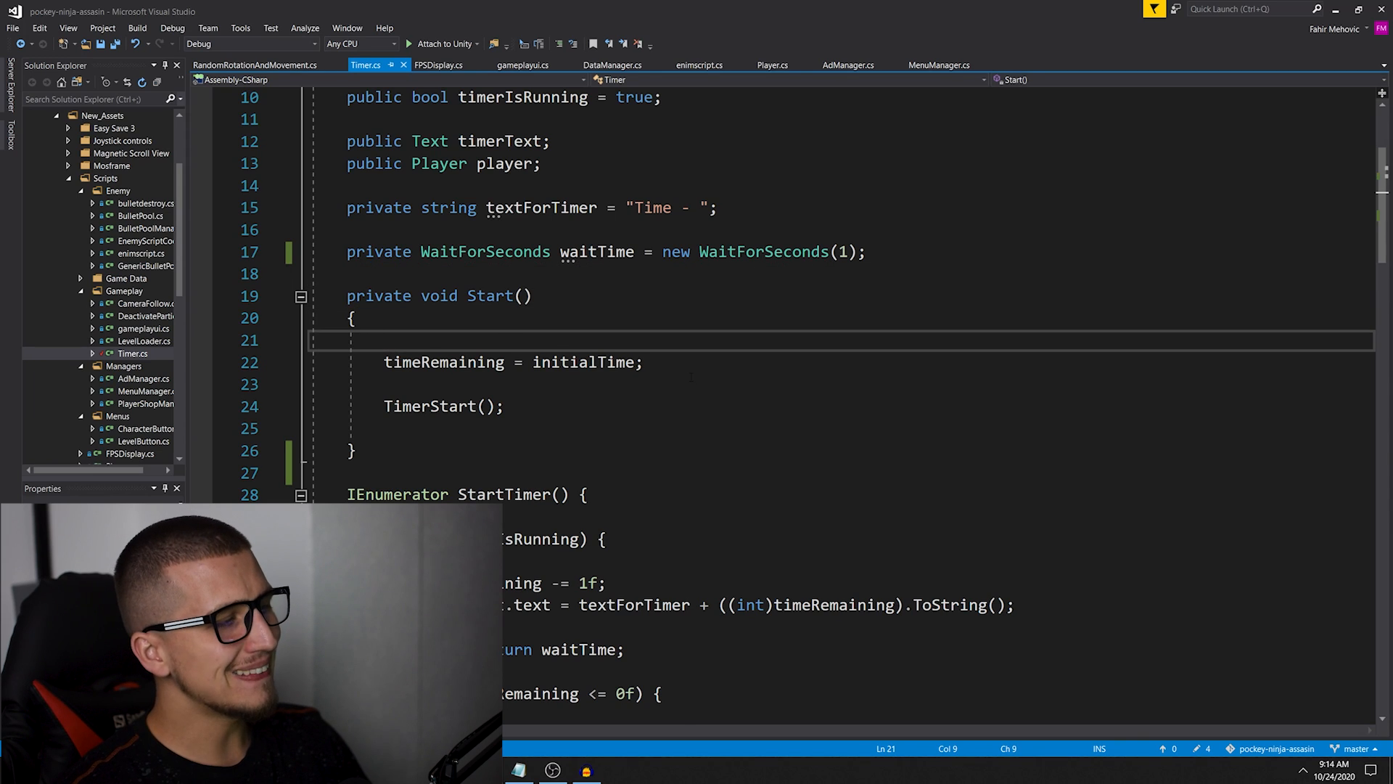
{"action": "scroll", "scroll_direction": "down", "scroll_amount": 3}
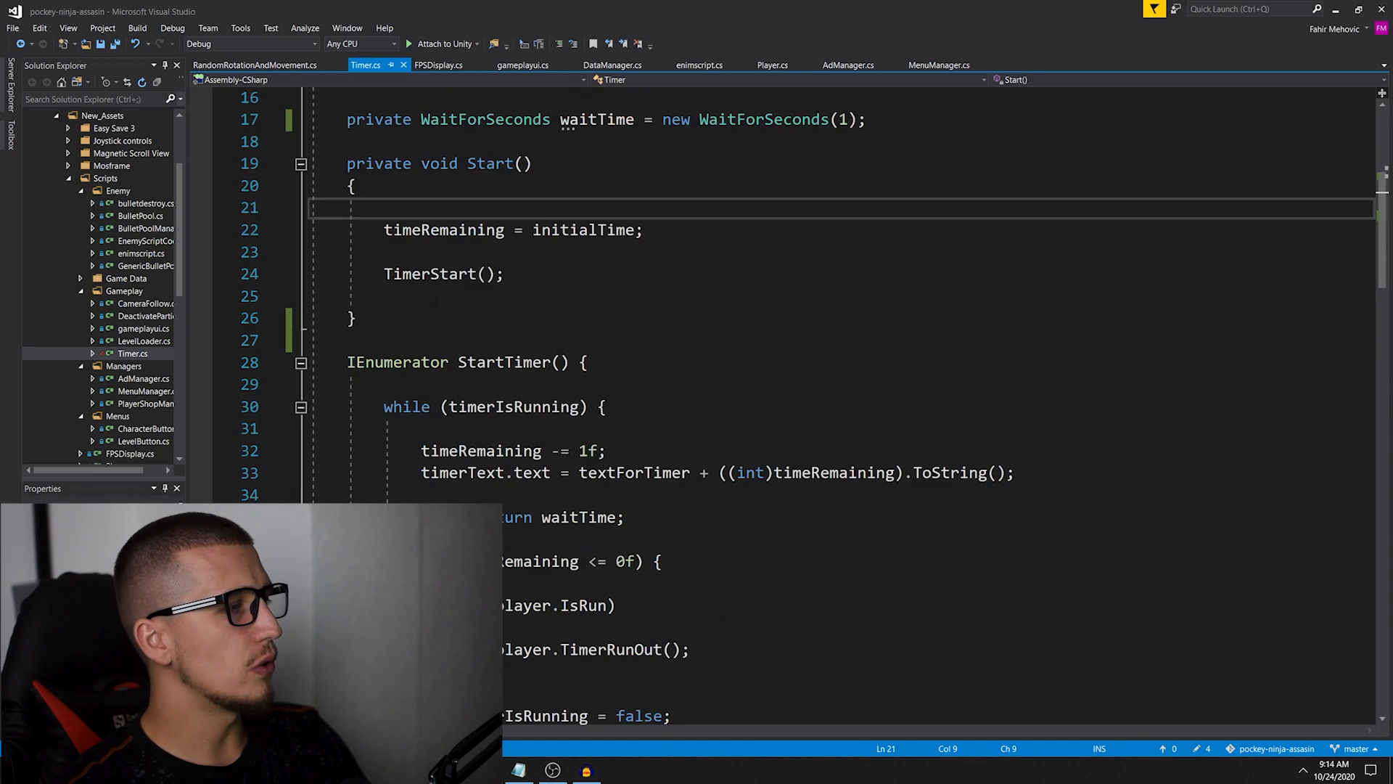
{"action": "double_click", "coordinate": [438, 274]}
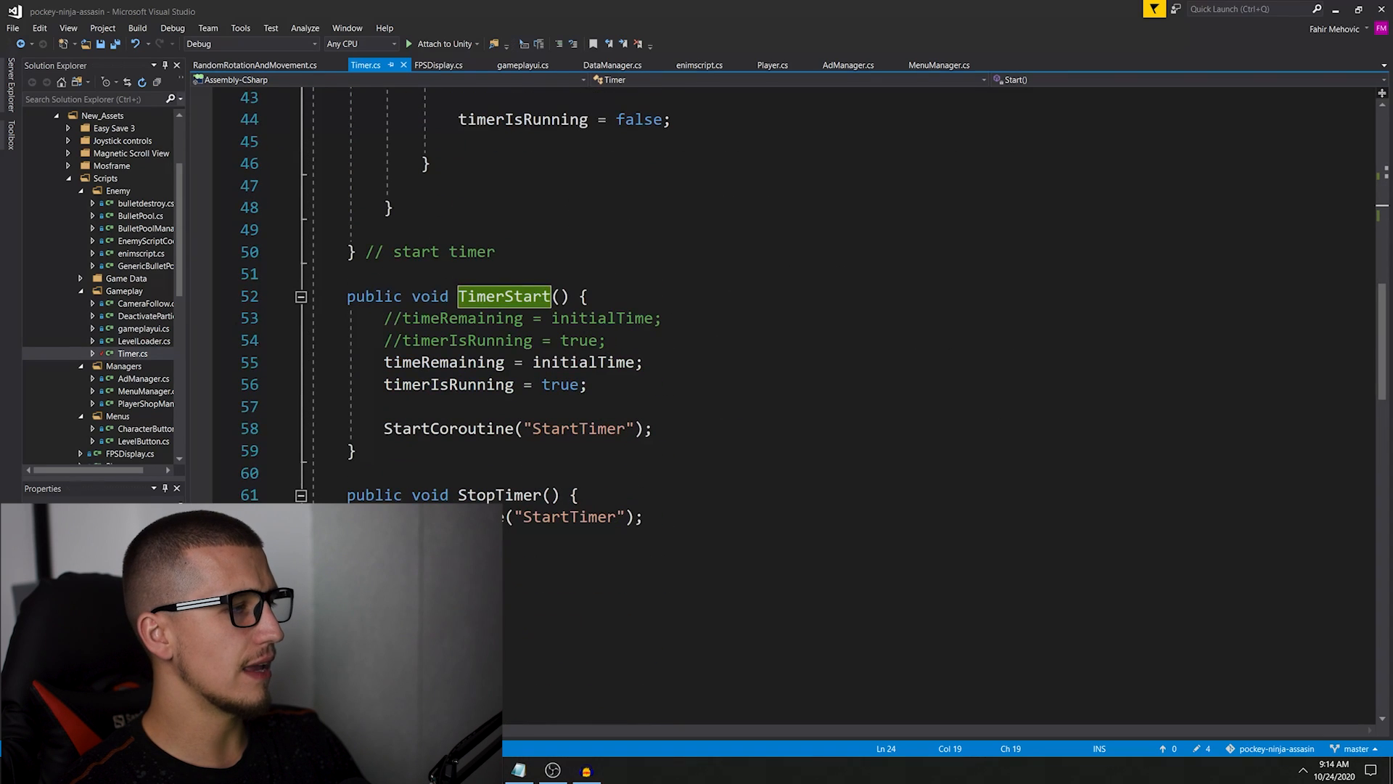
Bring up the 'Script For New Video' notes about the timer's memory waste.
{"action": "double_click", "coordinate": [445, 362]}
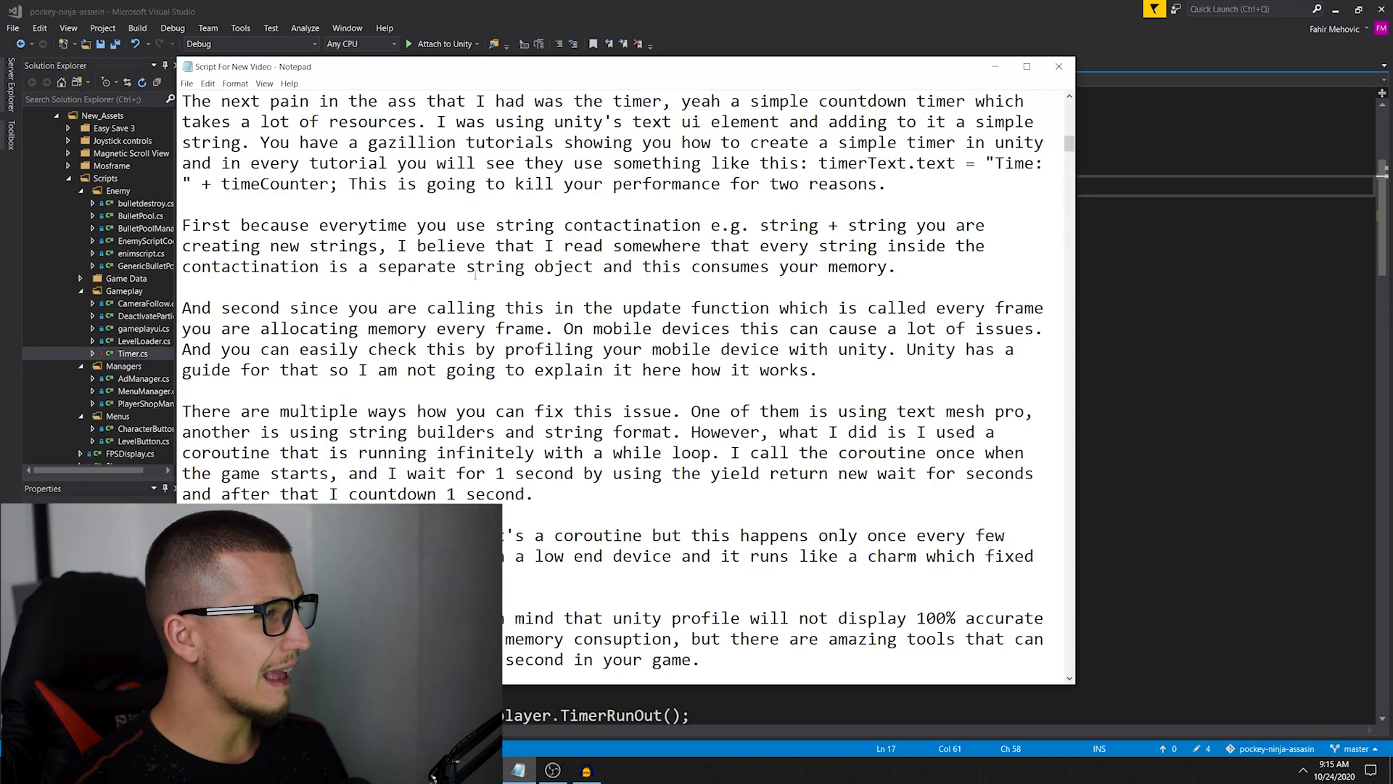
{"action": "scroll", "scroll_direction": "down", "scroll_amount": 3}
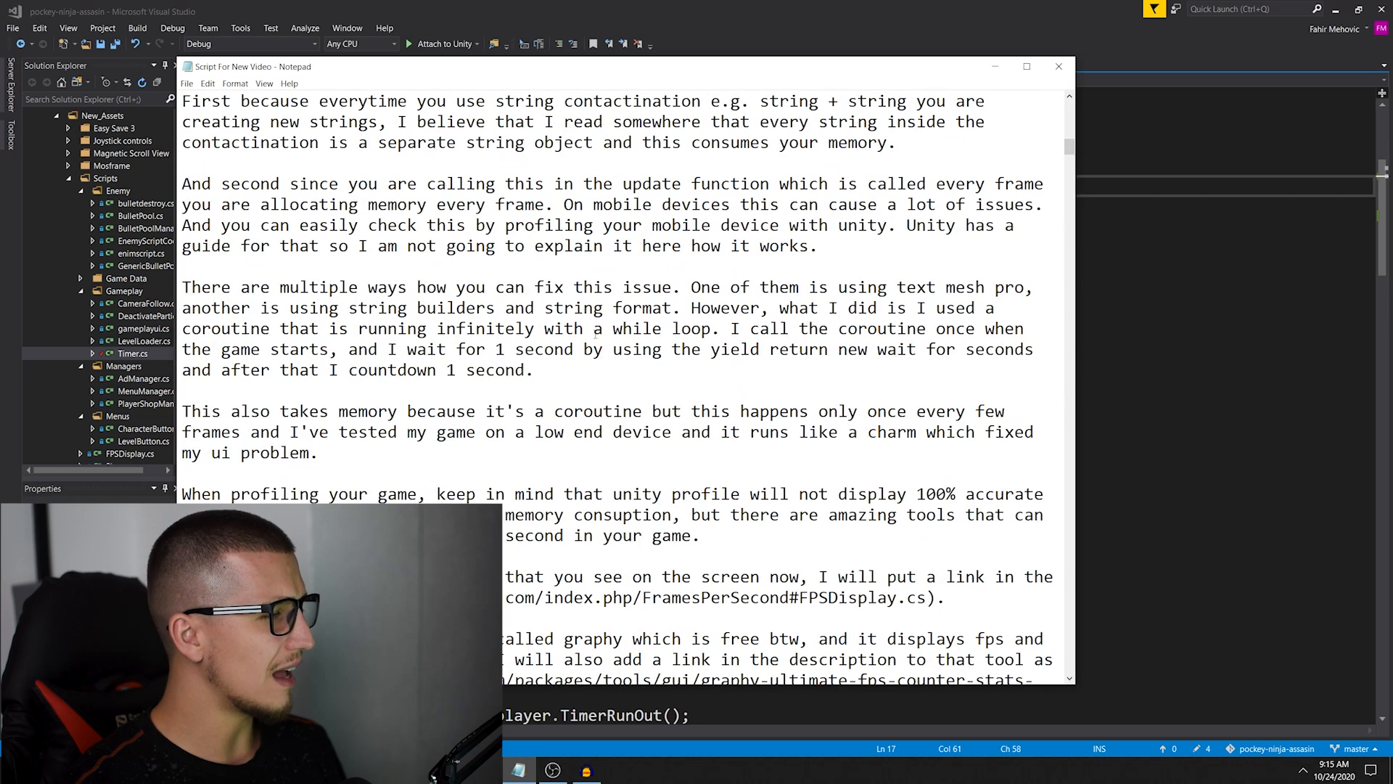
Scroll further down through the coroutine explanation in the Notepad script.
{"action": "scroll", "scroll_direction": "down", "scroll_amount": 3}
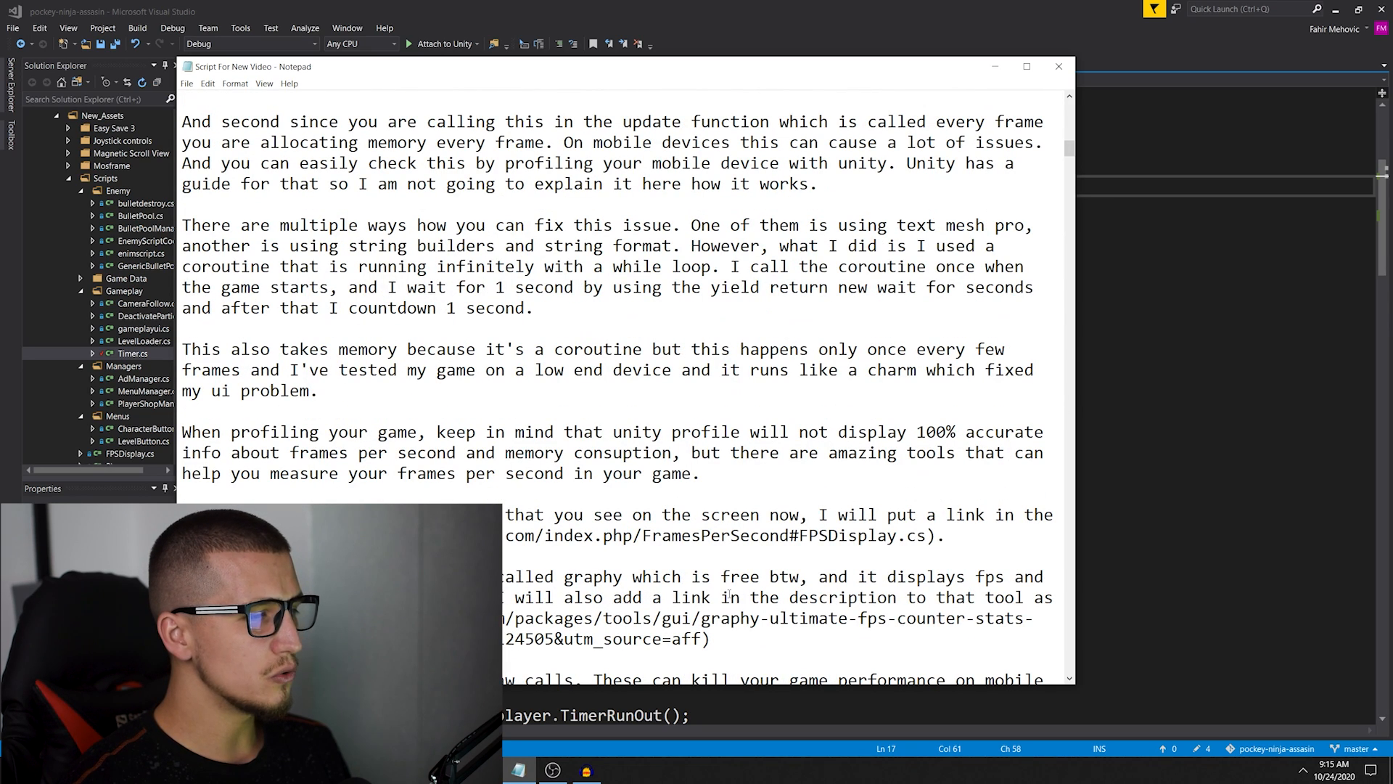
{"action": "scroll", "scroll_direction": "down", "scroll_amount": 3}
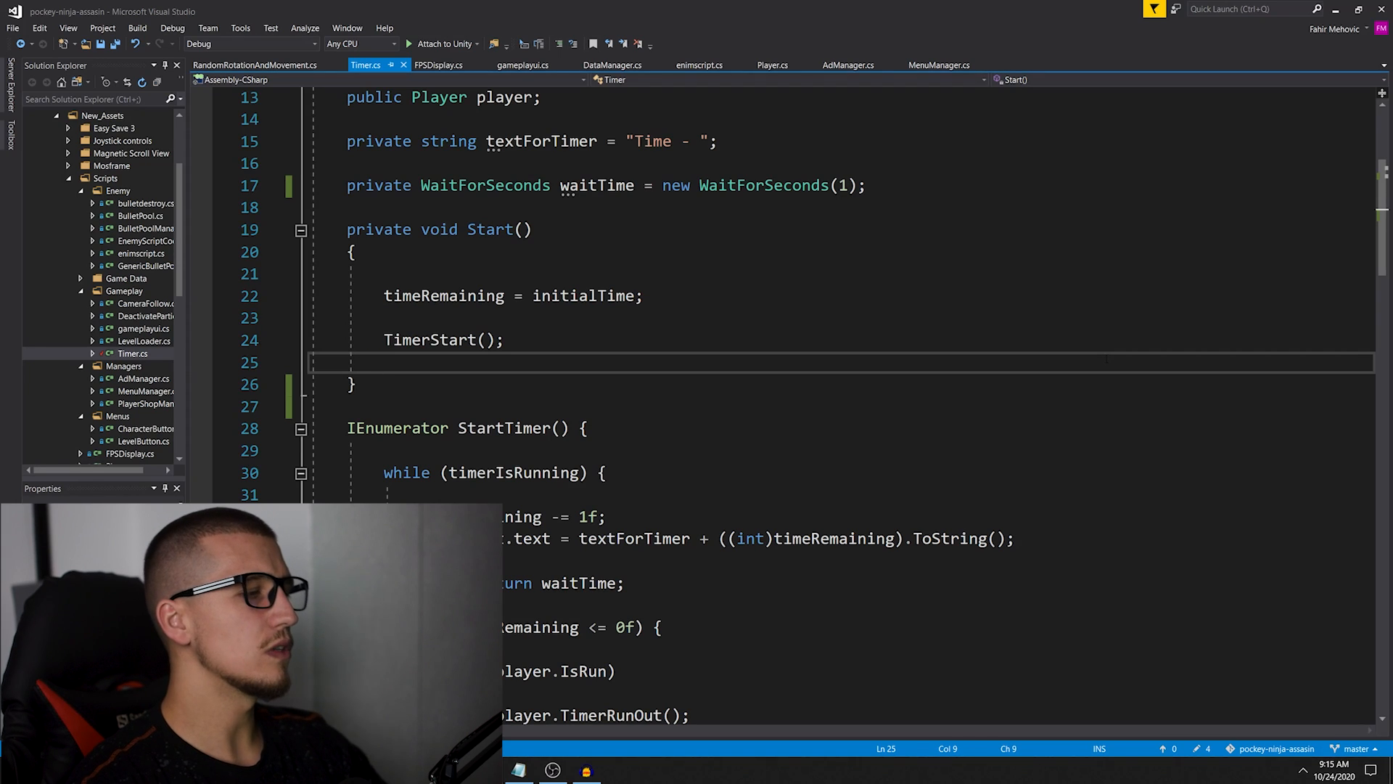
{"action": "scroll", "scroll_direction": "down", "scroll_amount": 3}
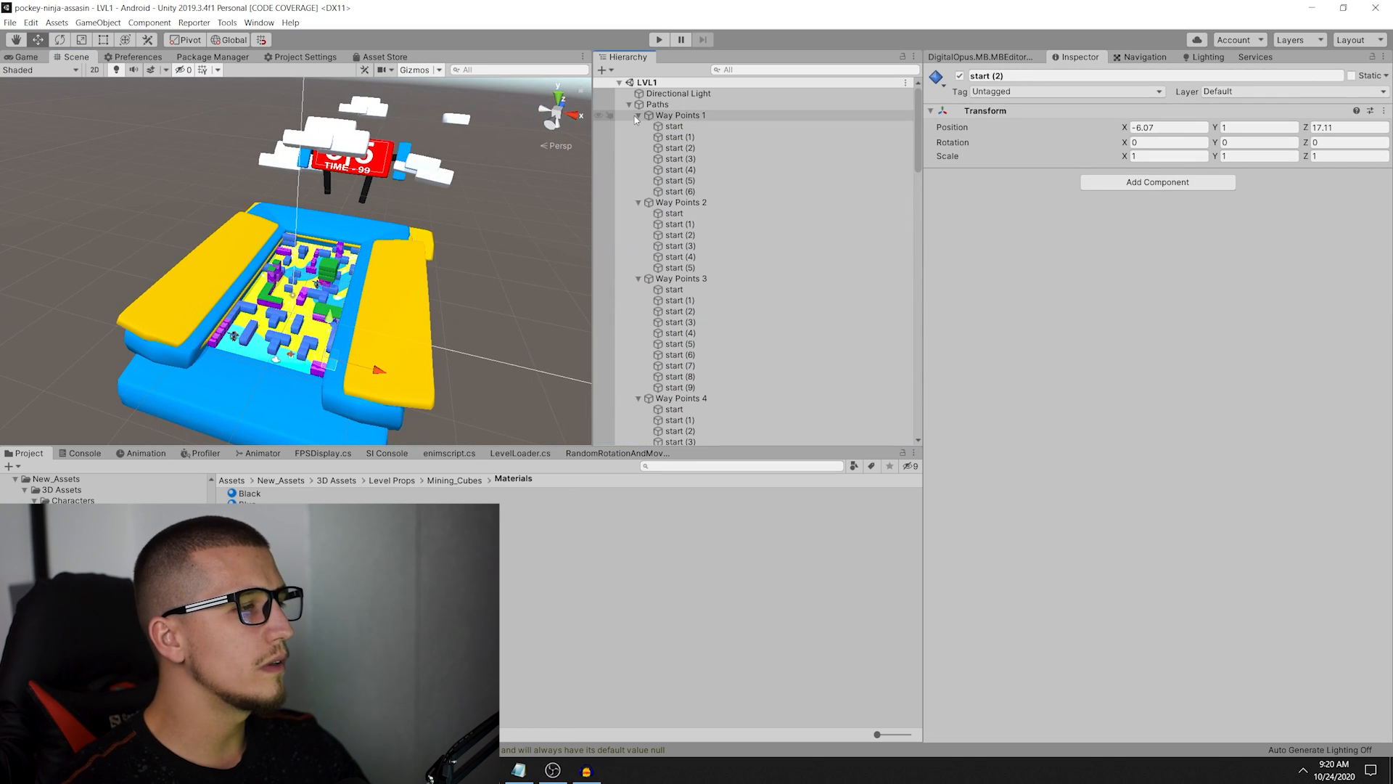
Collapse the Paths object in the LVL1 Hierarchy to hide its waypoints.
{"action": "left_click", "coordinate": [629, 104]}
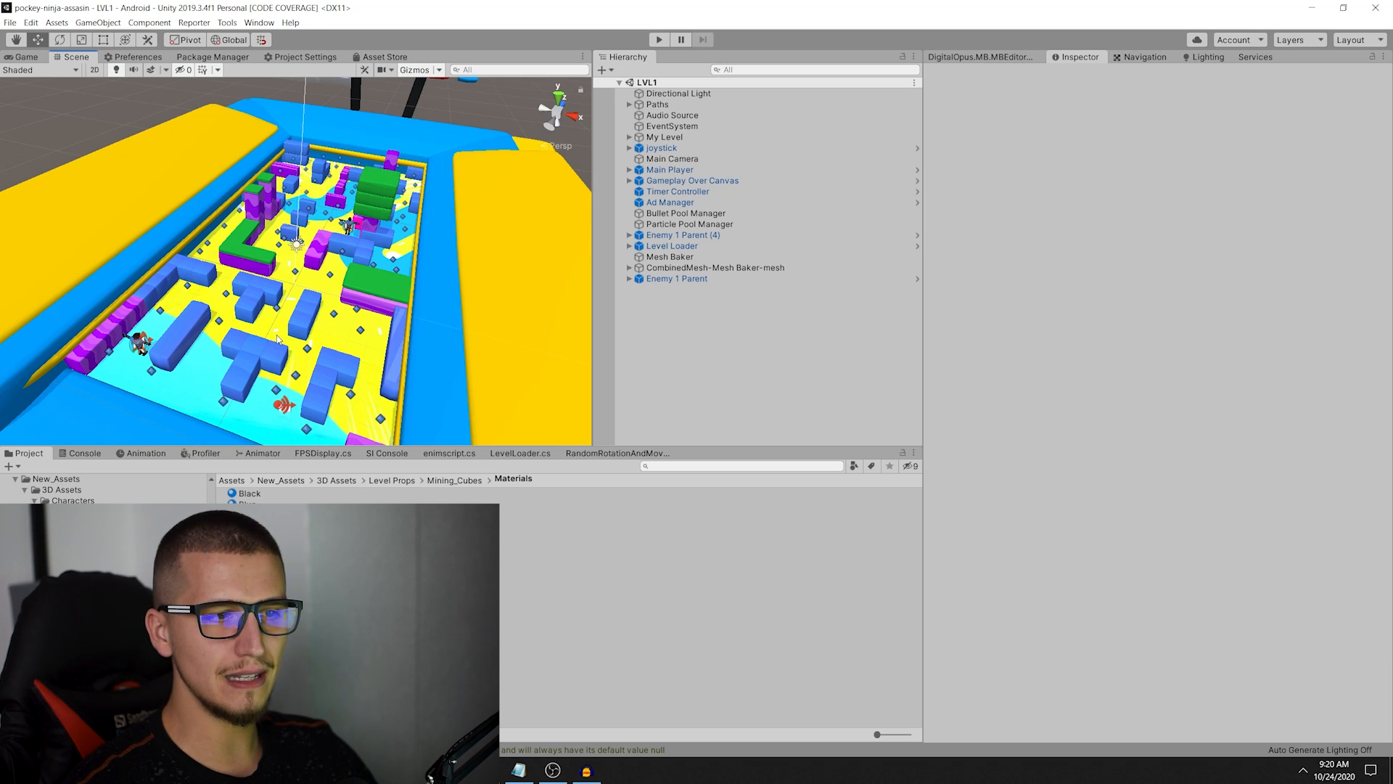
{"action": "mouse_move", "coordinate": [816, 558]}
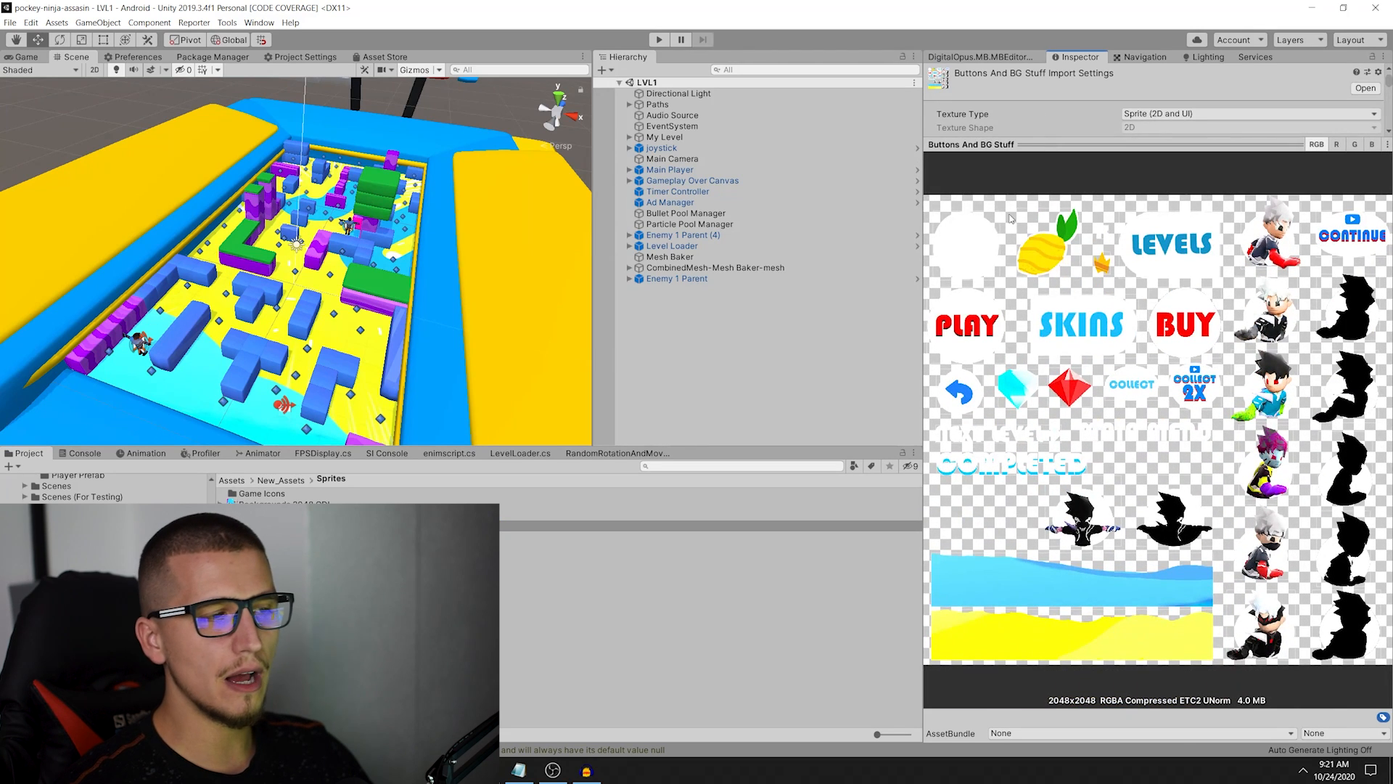
{"action": "mouse_move", "coordinate": [1030, 462]}
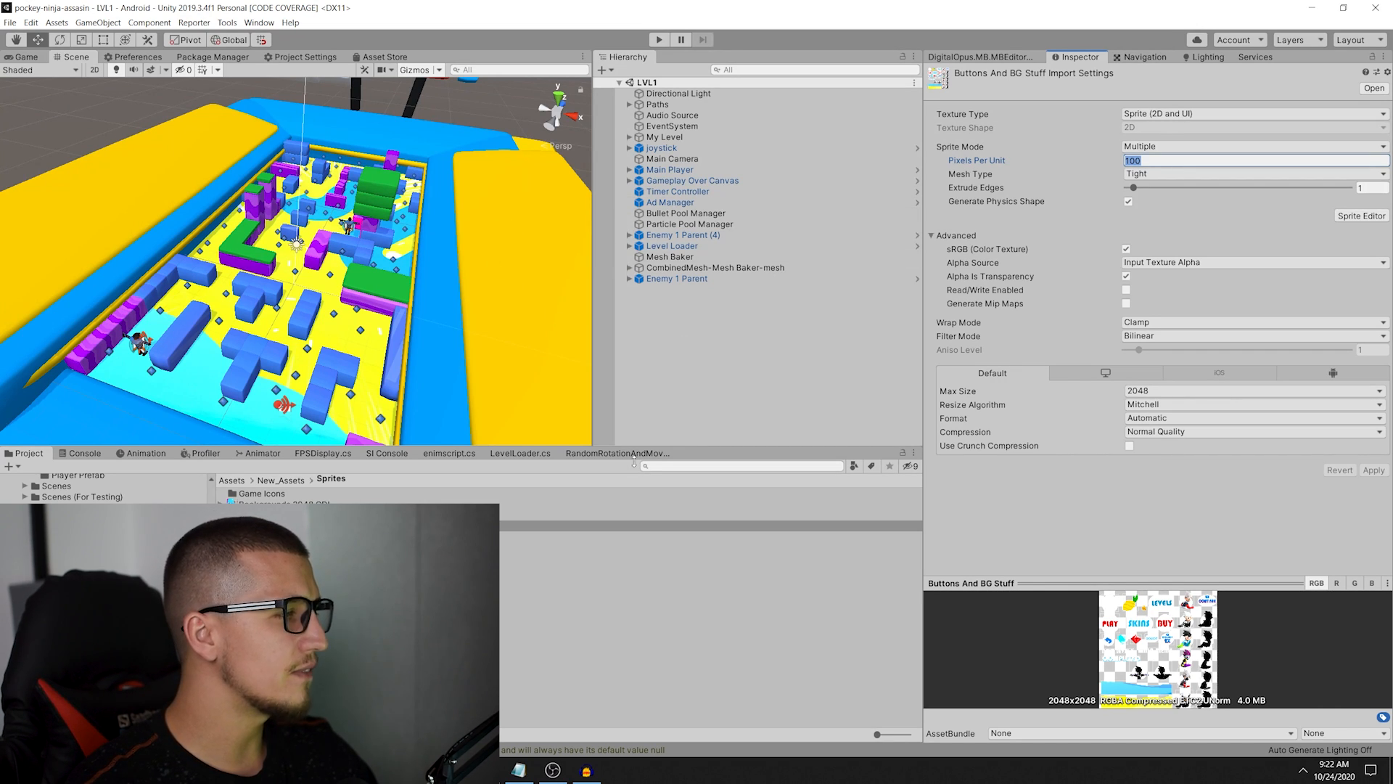
Glance at the Console log, then return to the Project window.
{"action": "left_click", "coordinate": [84, 453]}
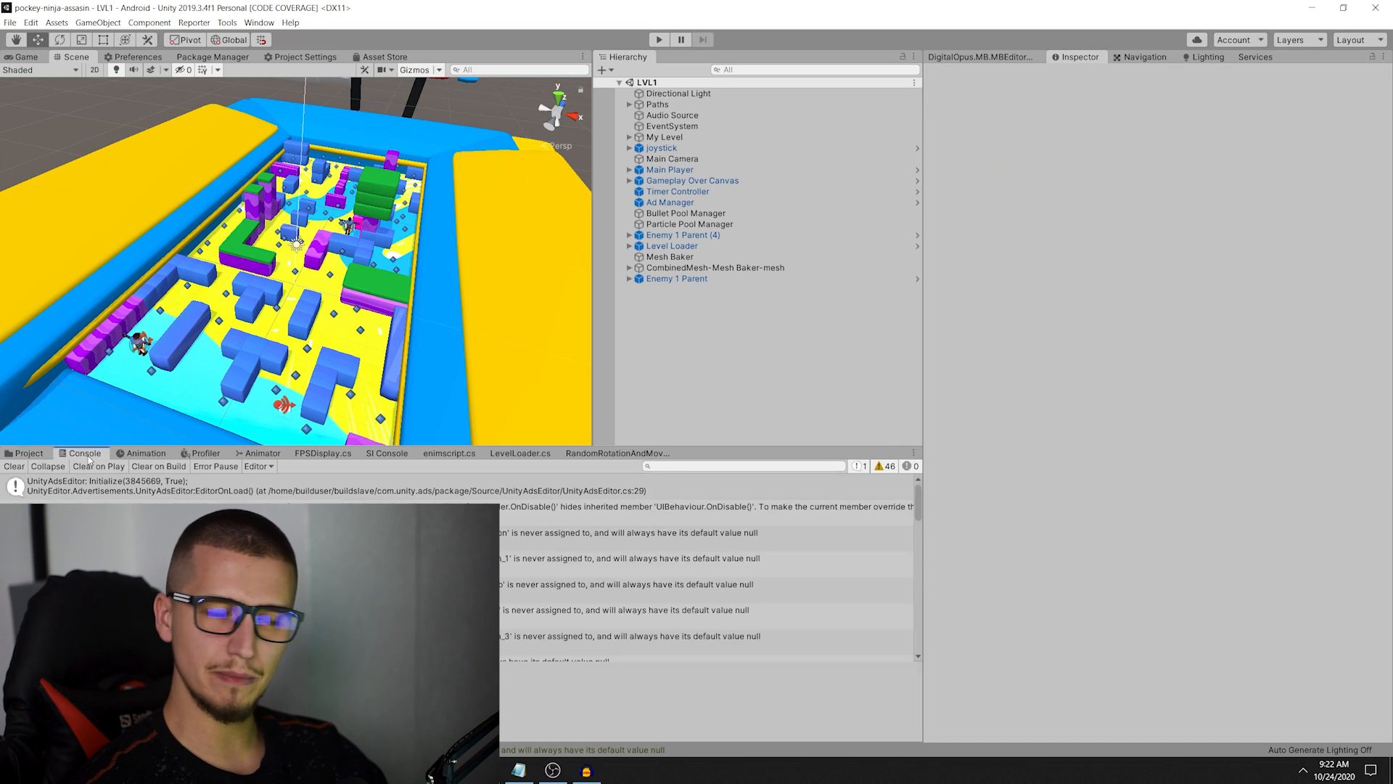
{"action": "left_click", "coordinate": [28, 453]}
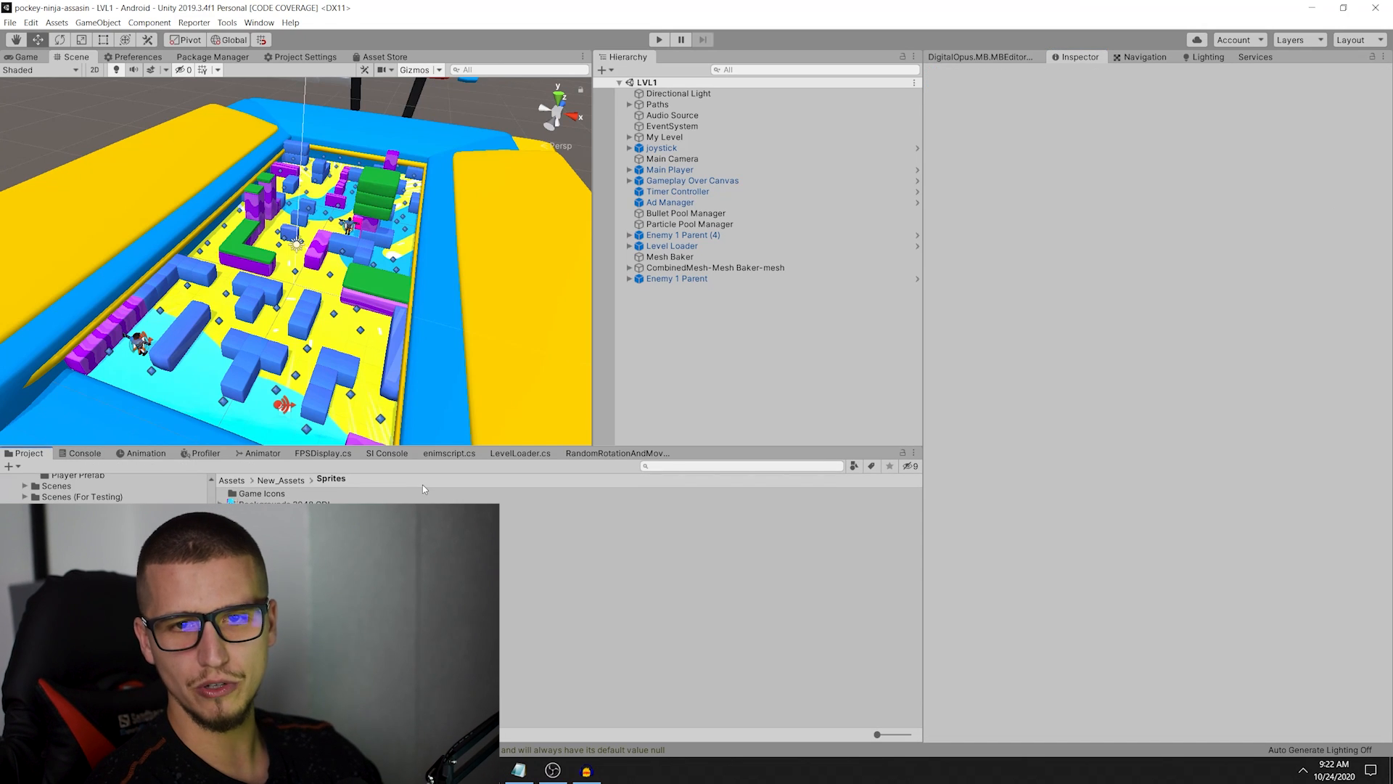